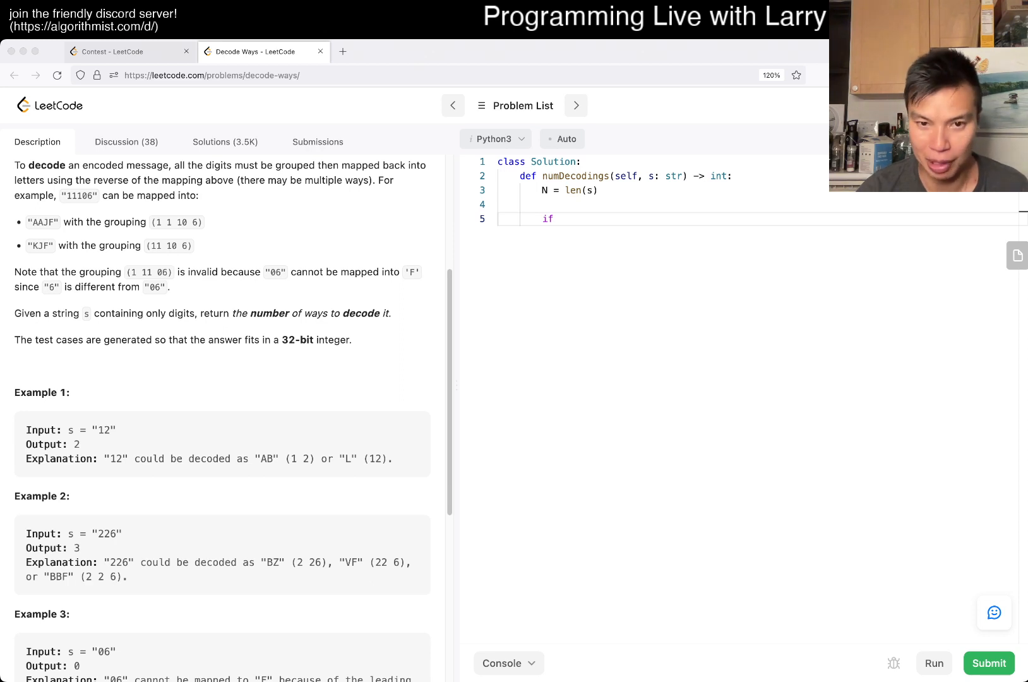
Step: Add N = len(s) inside numDecodings and begin the recursive count helper
key("Backspace")
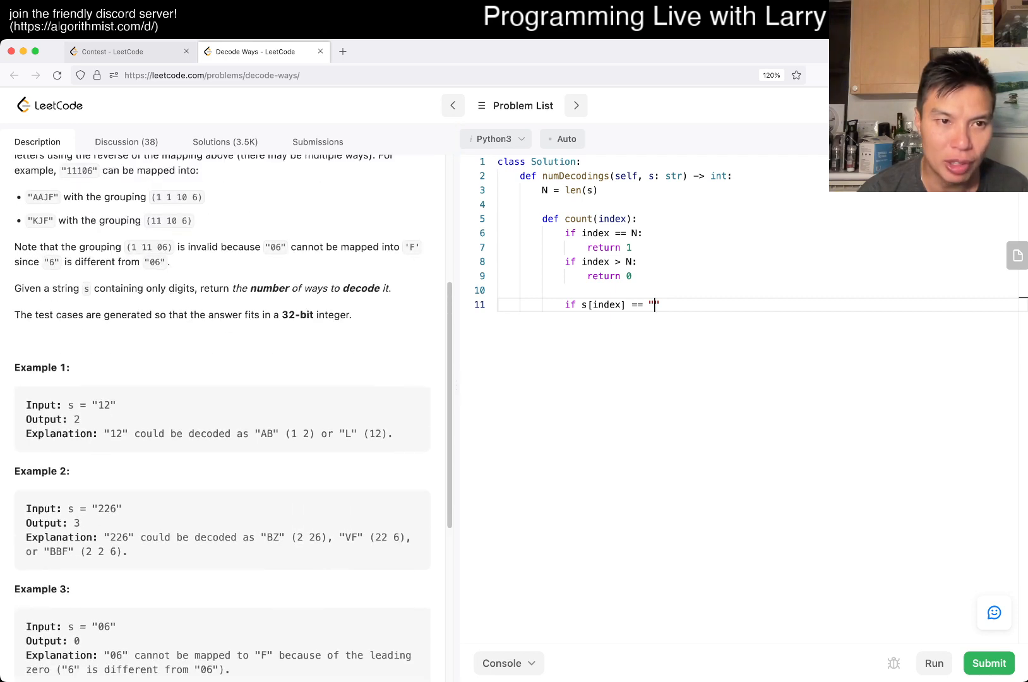
Step: Write count(index) base cases returning 1 at N, 0 past N or on '0', and start total = 0
scroll("down", 3)
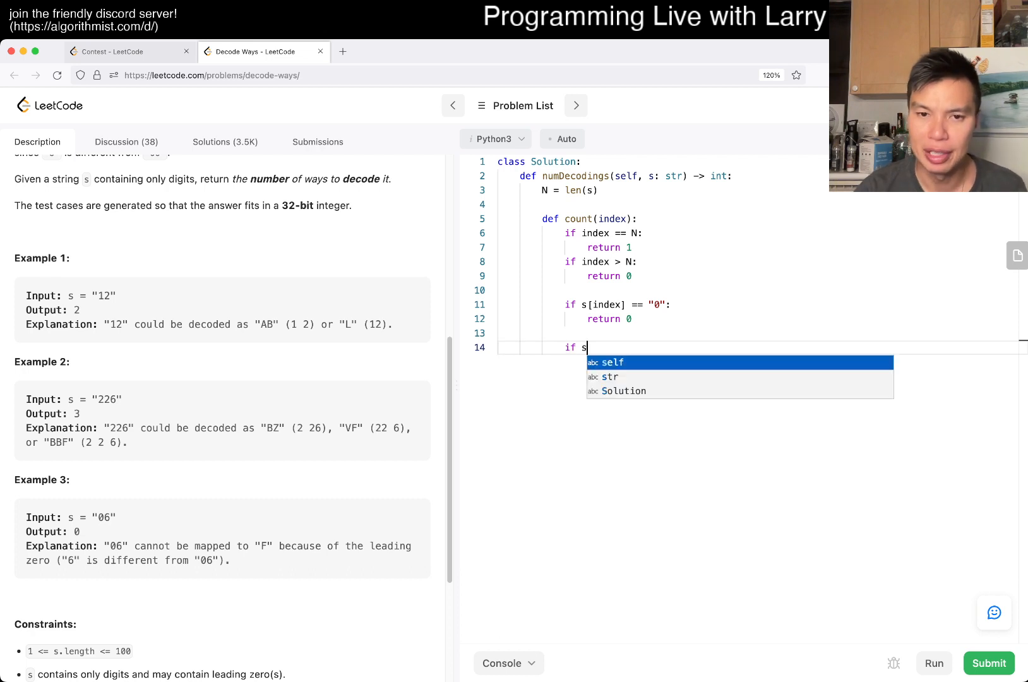
type("otal = 0")
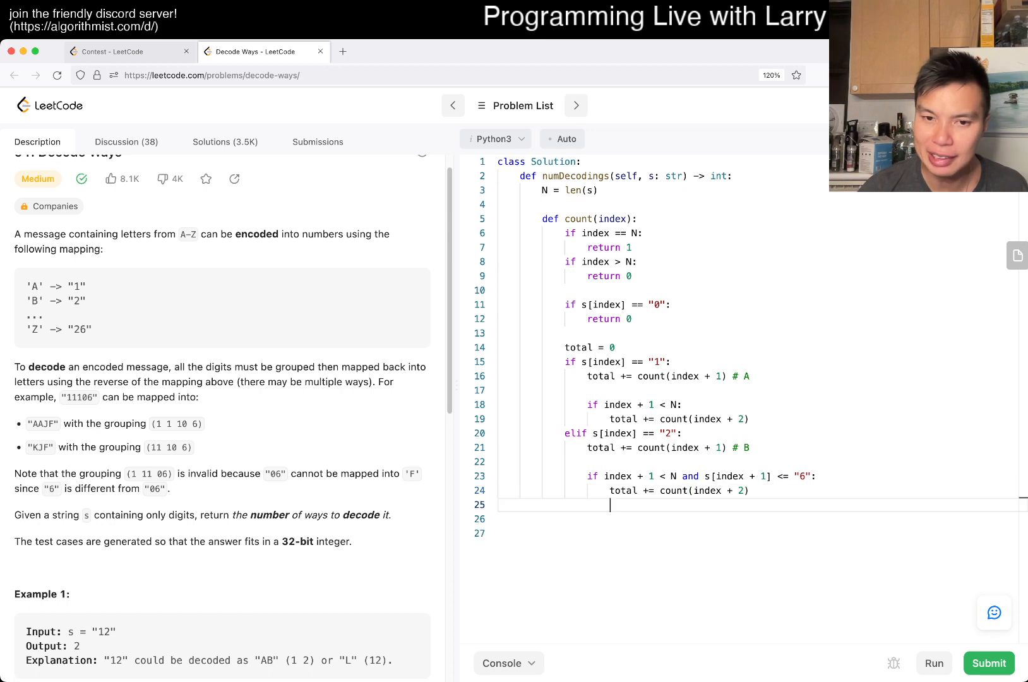
Step: Add else: total += count(index + 1), return total, and return count(0)
left_click(933, 663)
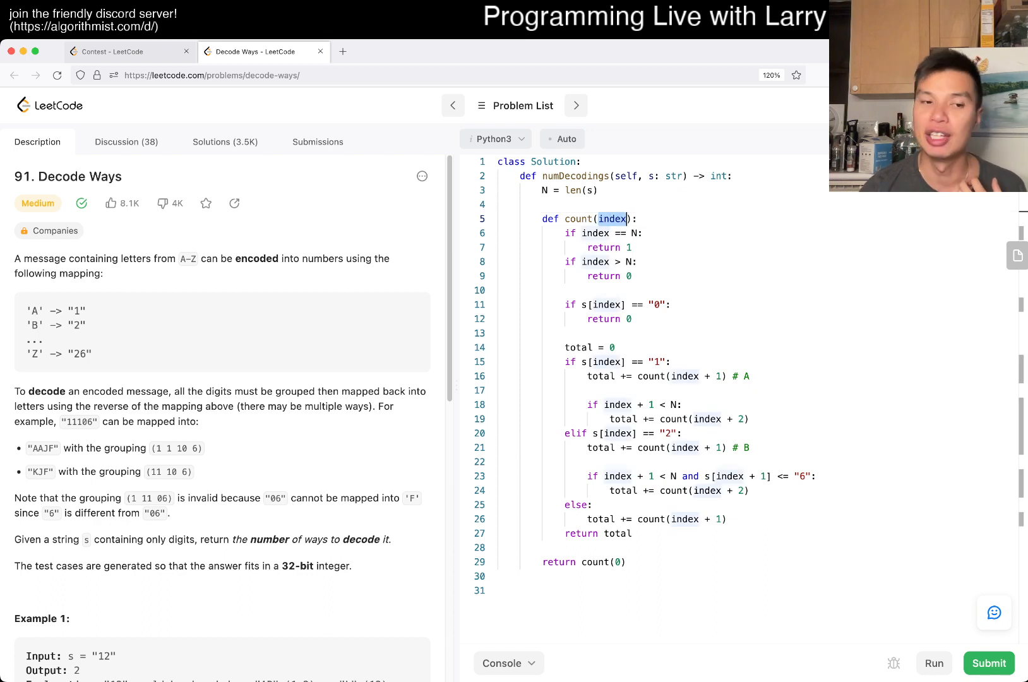
Step: Add an index complexity comment and declare has_cache = [] below N = len(s)
type("# index -> 0 to N")
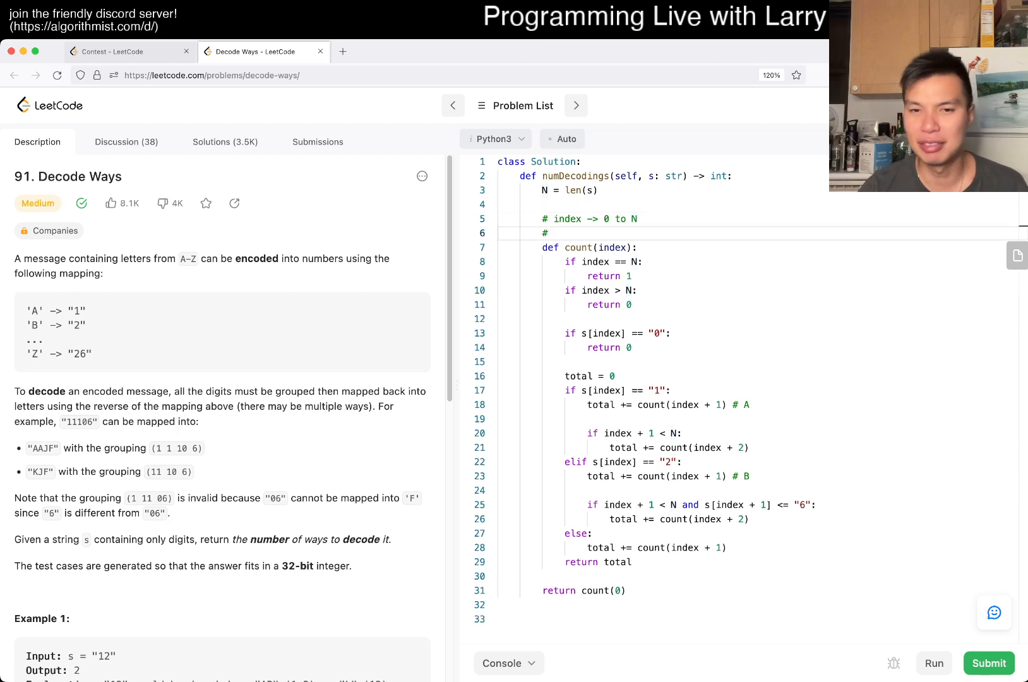
type("has_cache = []")
type(" O(N) inputs")
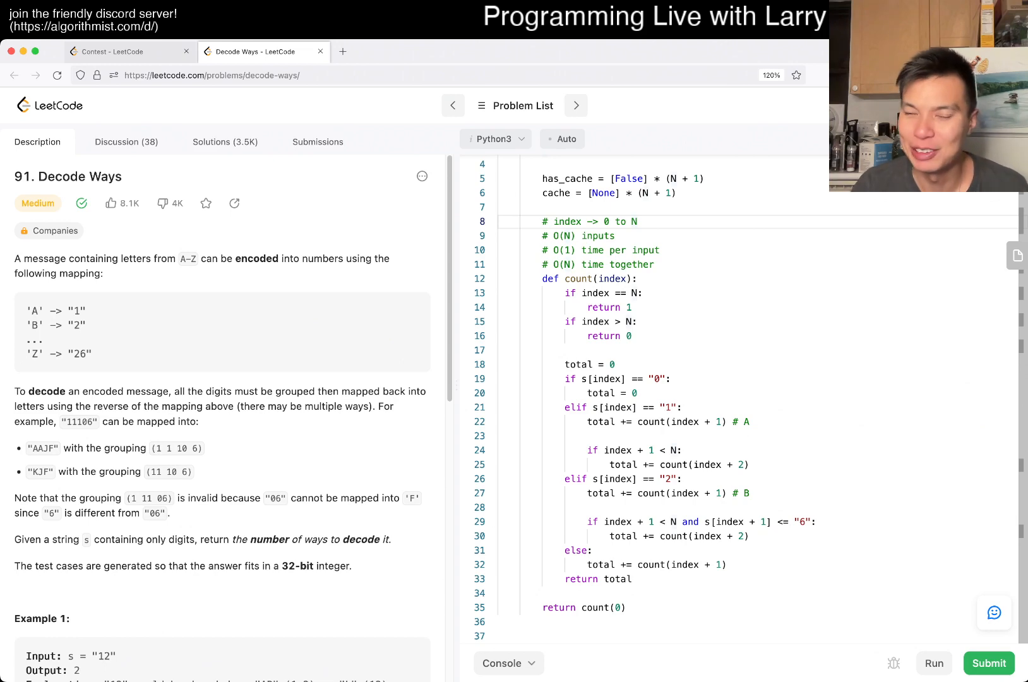
Step: Size has_cache and cache to N + 1, add O(N) comments, and store results in cache[index]
type("cache[index] = total")
type("has_cache[index] = True")
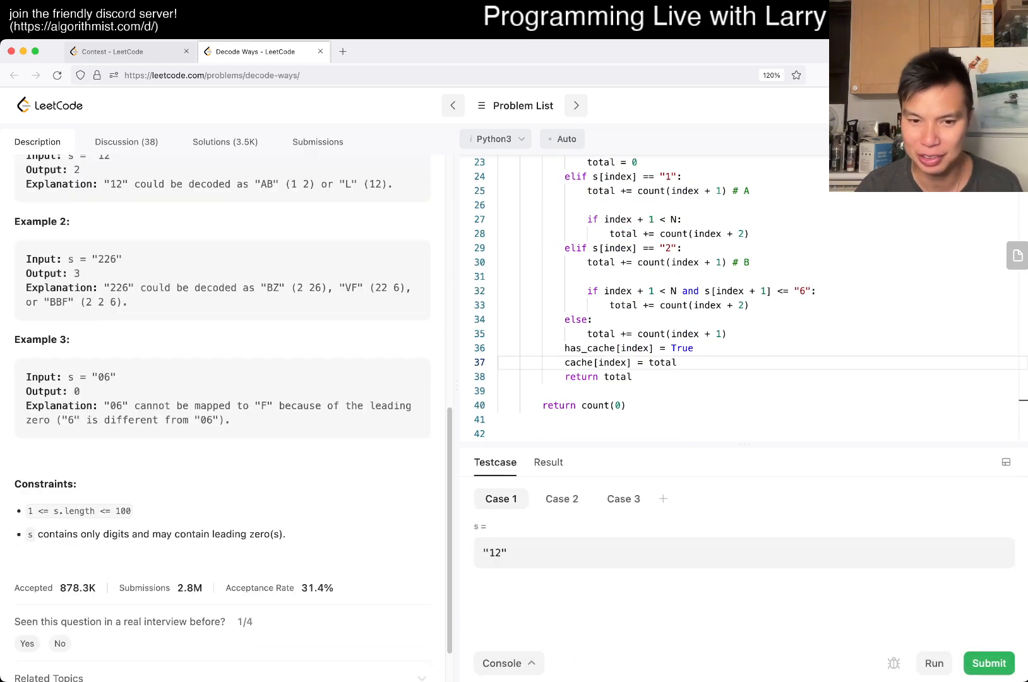
left_click(989, 663)
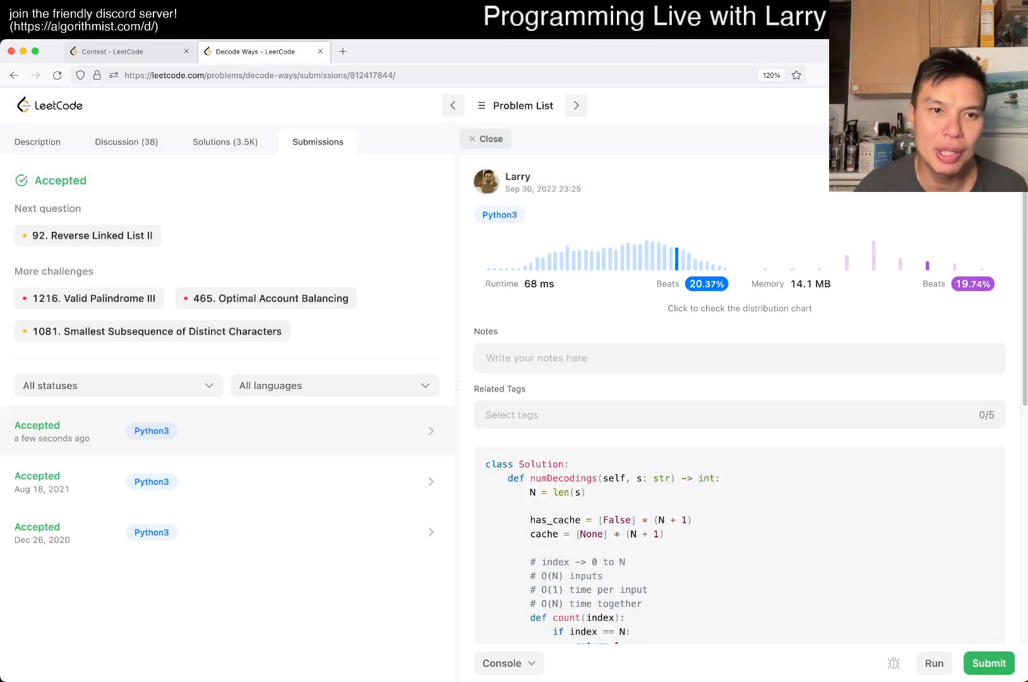
Step: Return from the Accepted submission result to the Decode Ways problem description
left_click(37, 142)
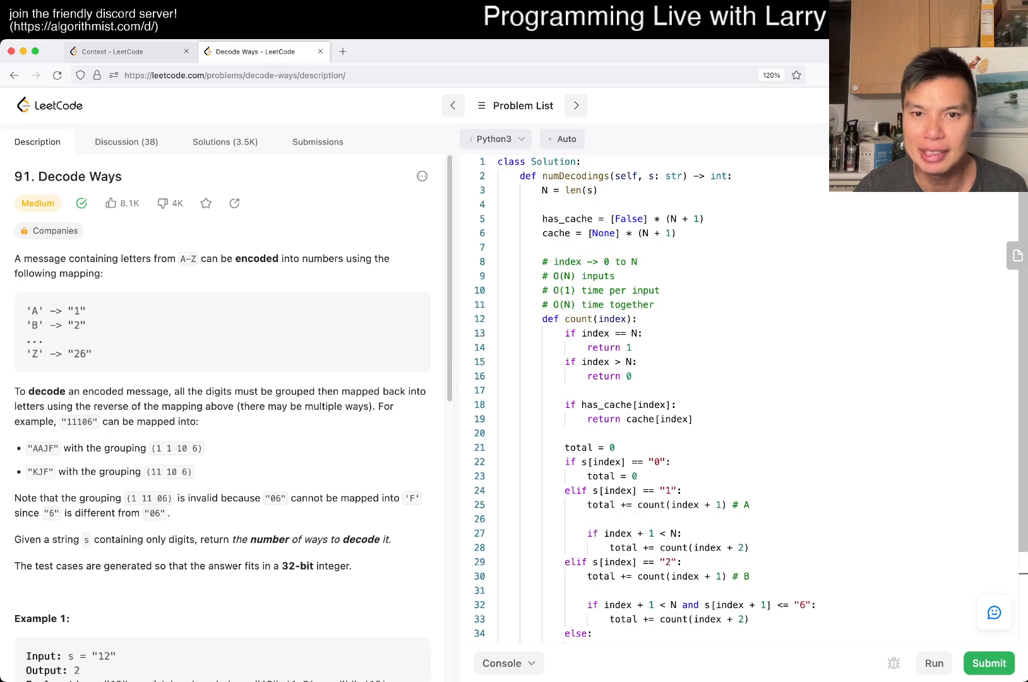